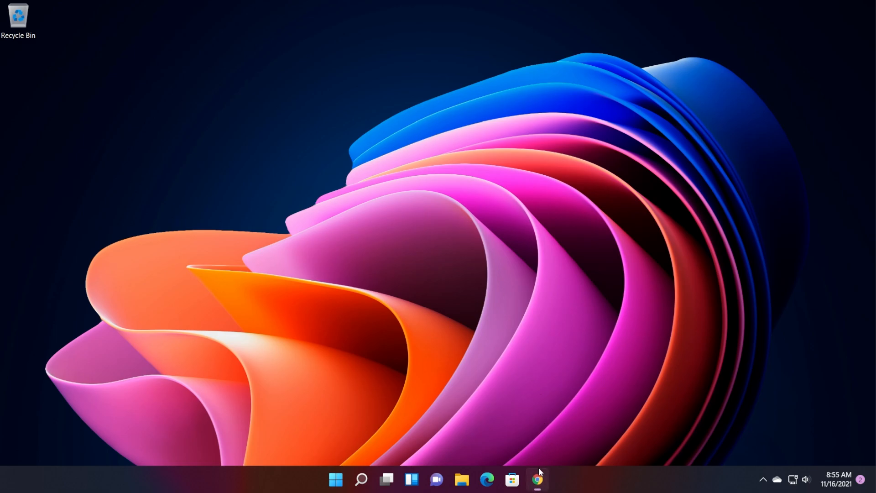
- Launch Chrome and show the About page confirming version 96.0.4664.45 is up to date
click(538, 479)
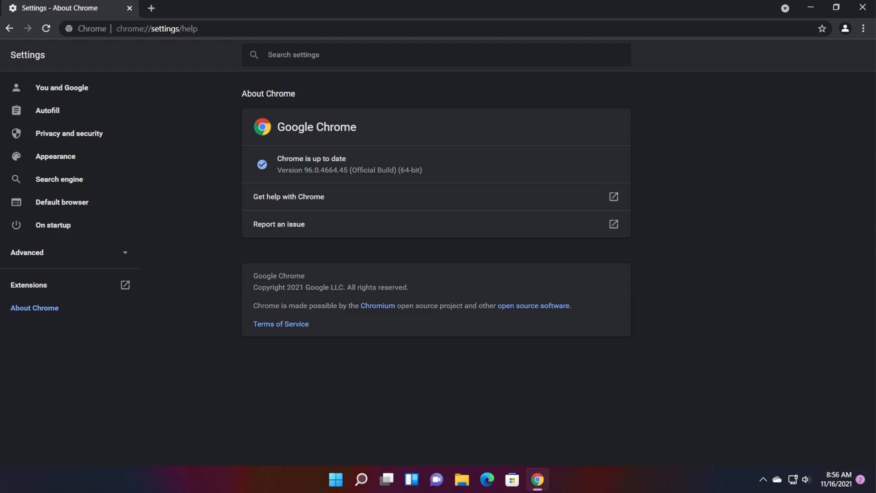
mouse_move(330, 180)
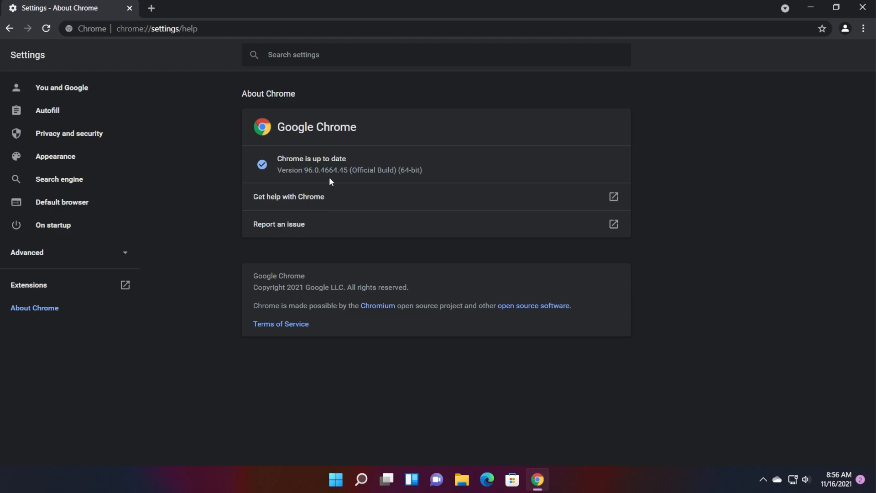
mouse_move(859, 35)
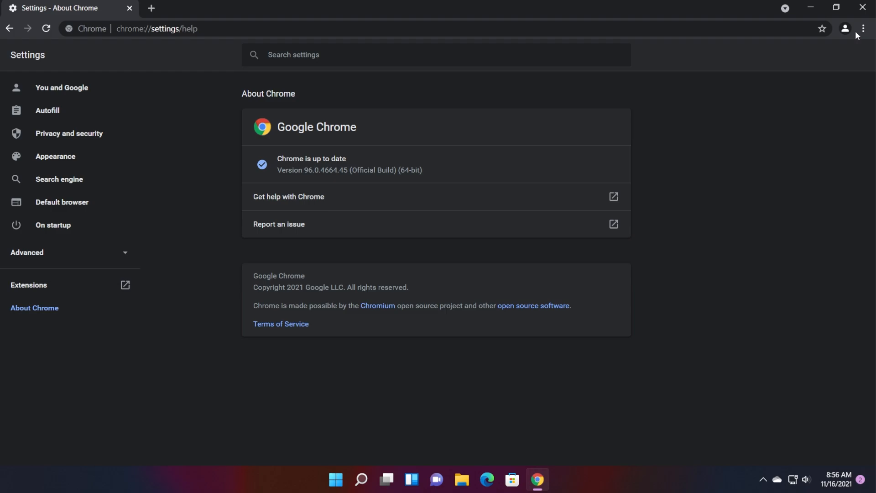
click(864, 28)
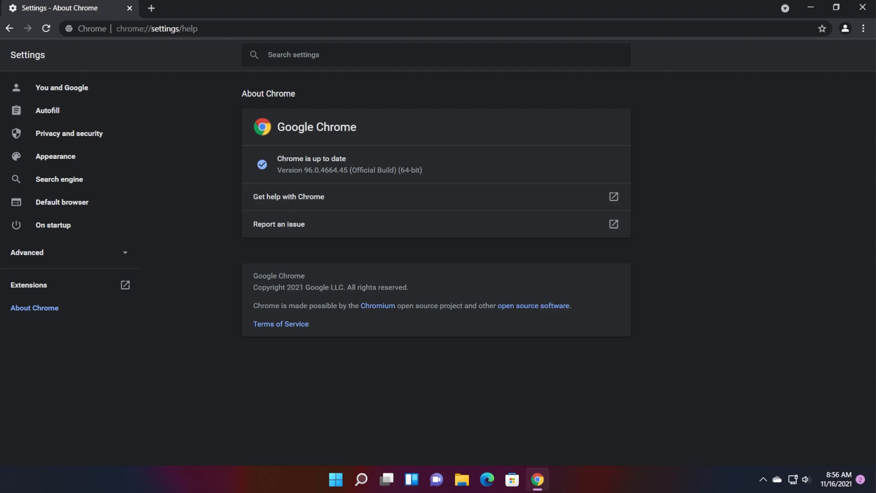
mouse_move(219, 124)
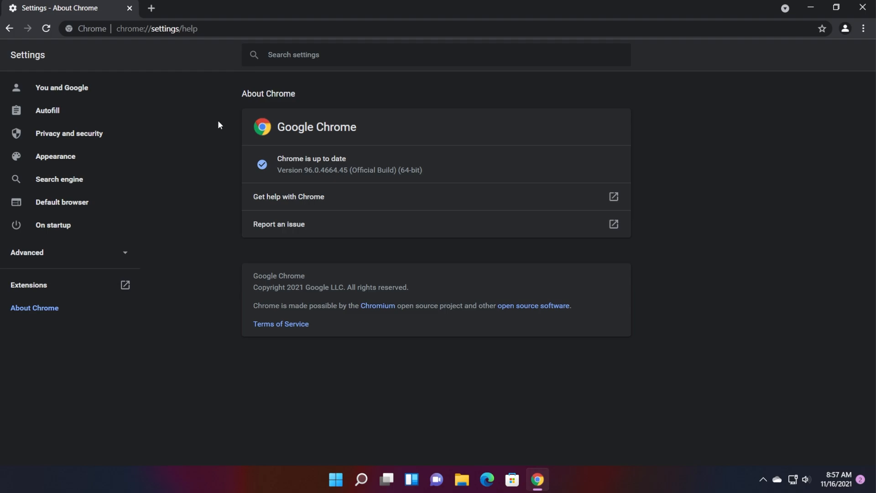
- Replace the address with chrome://flags to load the Experiments page
click(173, 29)
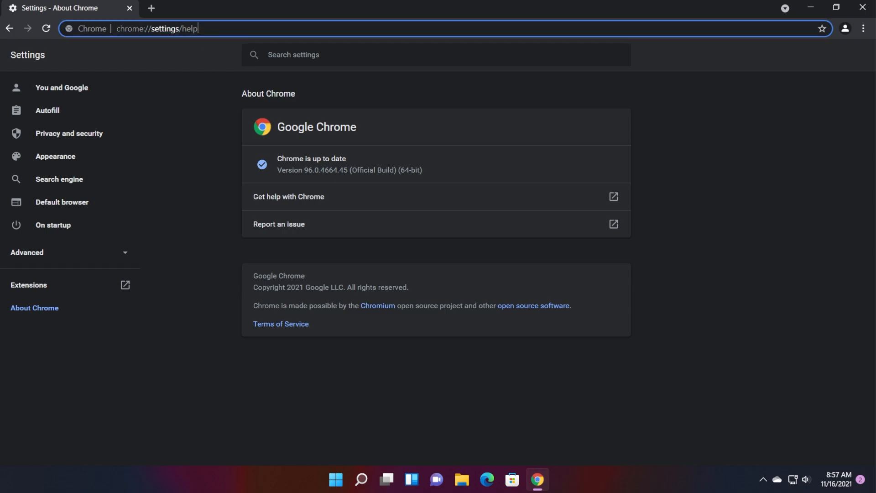
double_click(176, 28)
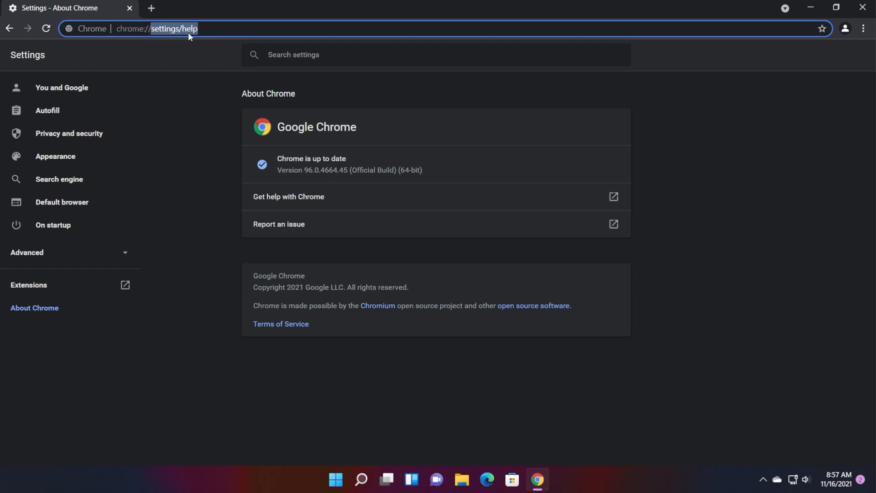
text(chrome://flags)
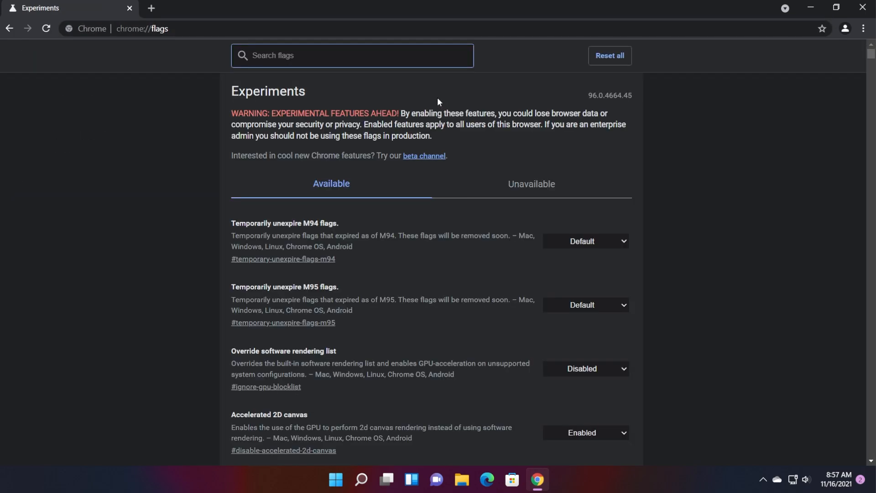
- Search flags for 'windows 11' and set Windows 11 Style Menus to Enabled
click(351, 56)
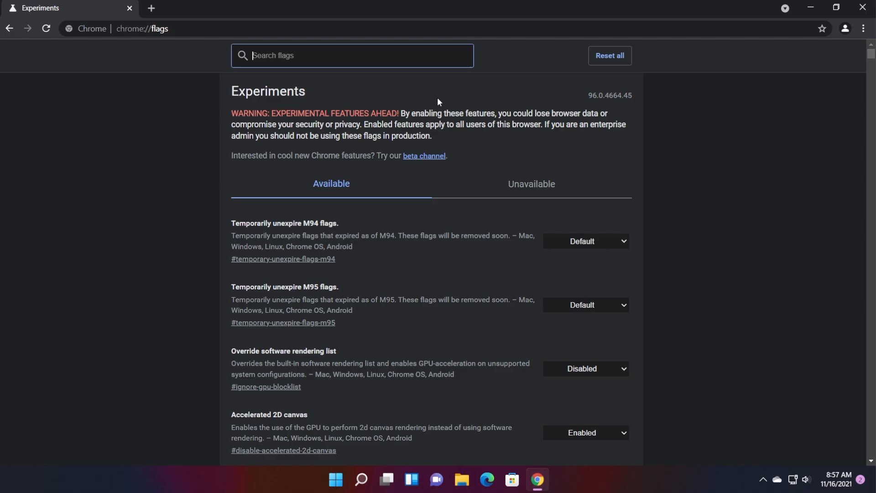
text(w)
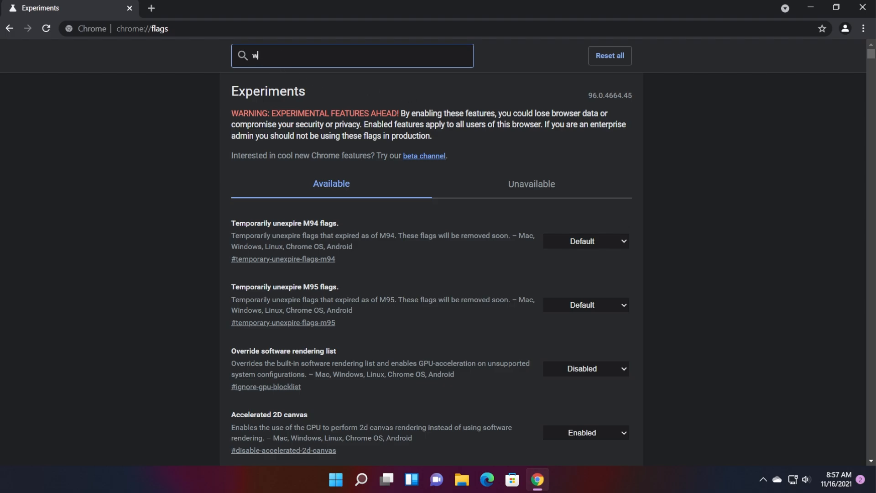
text(indows 11)
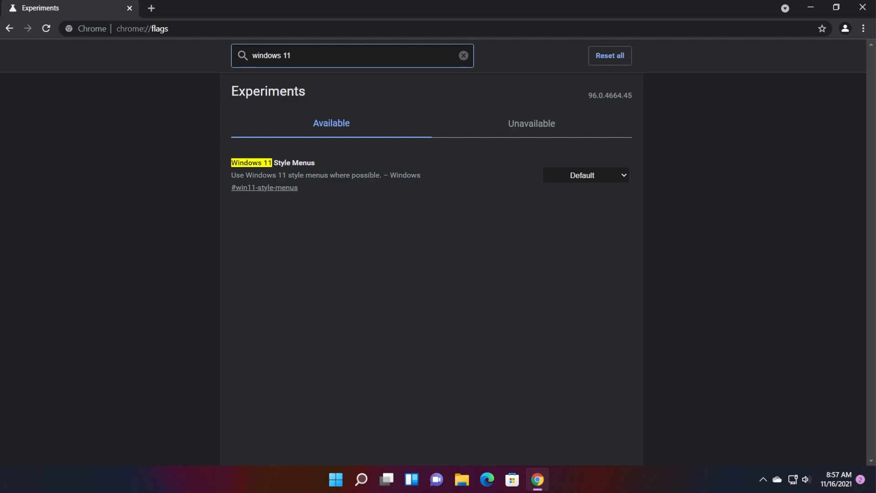
click(586, 175)
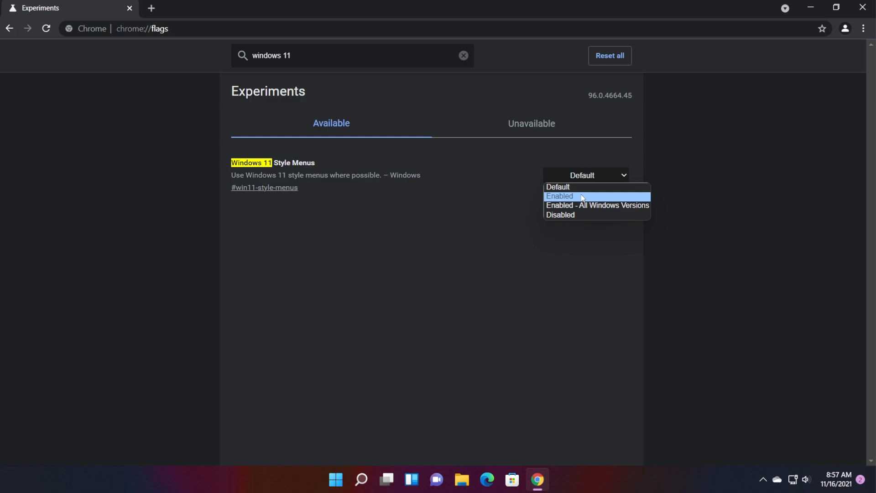
click(568, 196)
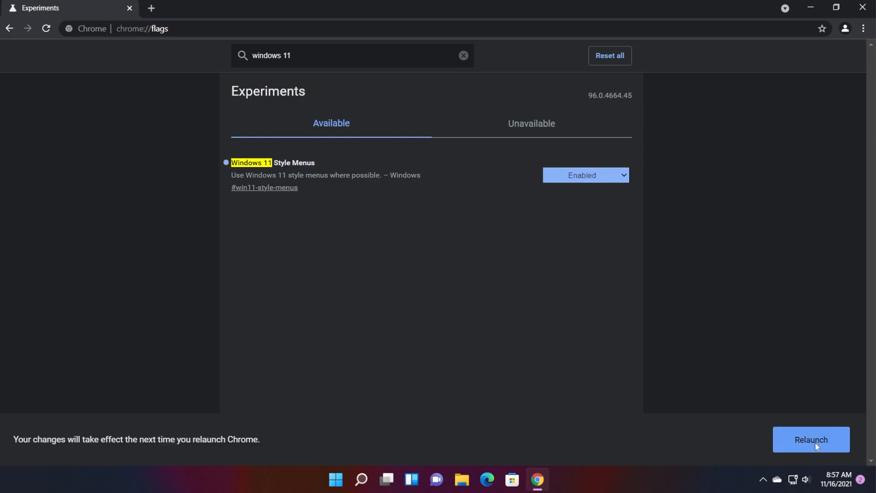
- Relaunch Chrome, then view the rounded three-dot menu and bookmark star popup
click(463, 55)
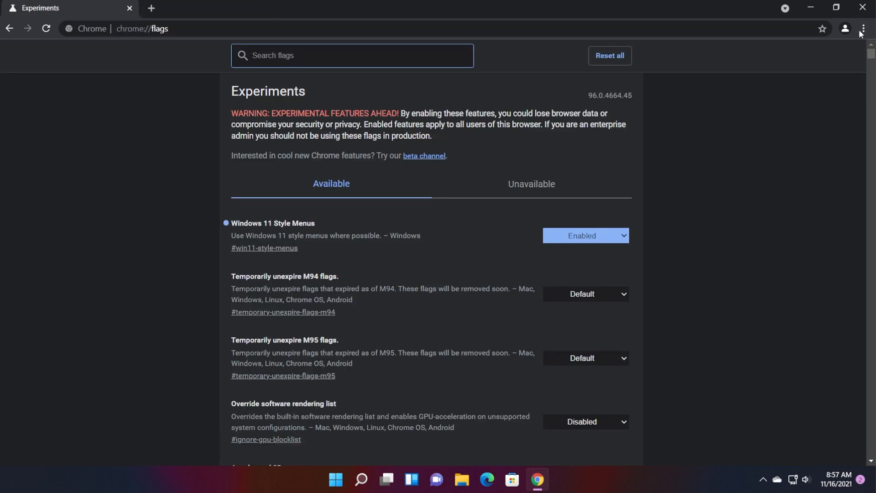
click(862, 28)
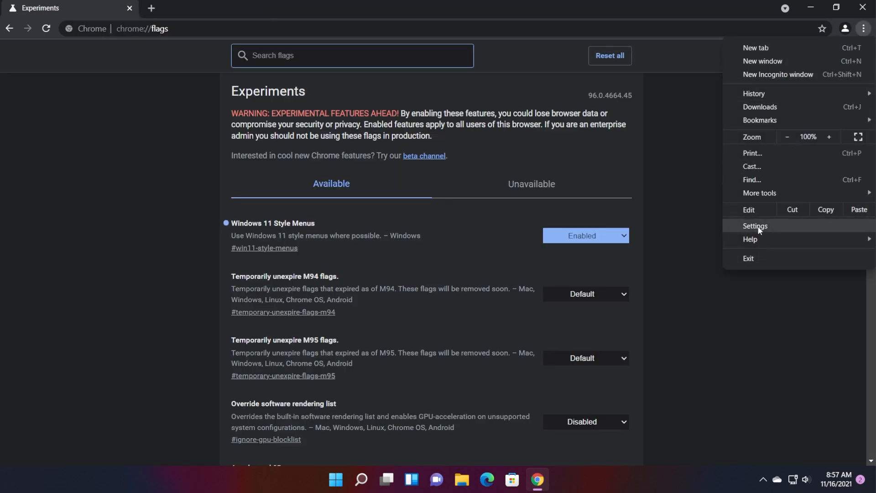
click(822, 29)
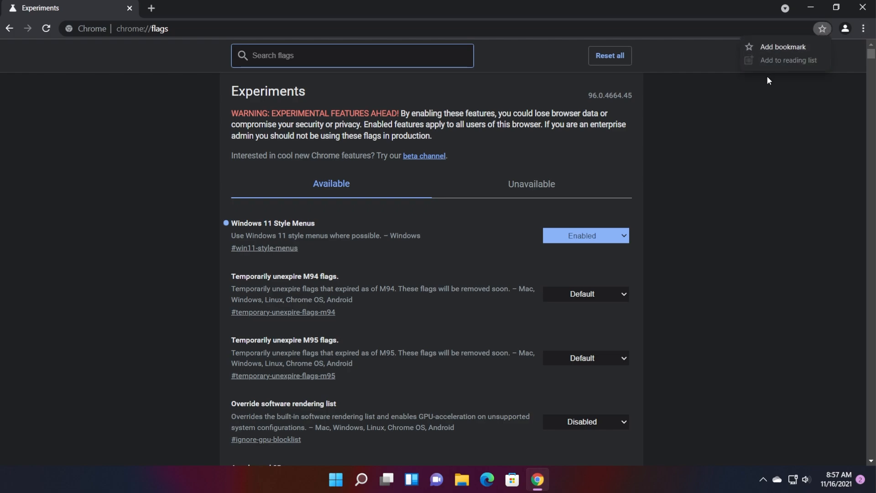
click(831, 38)
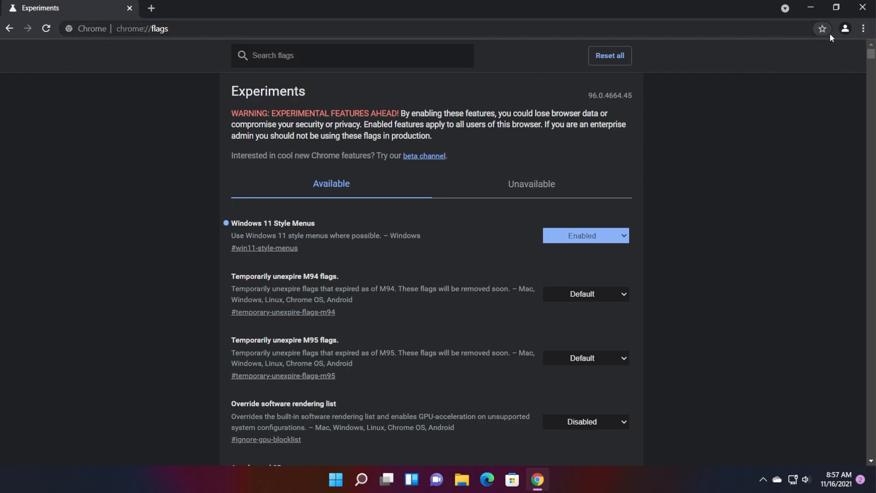
mouse_move(760, 223)
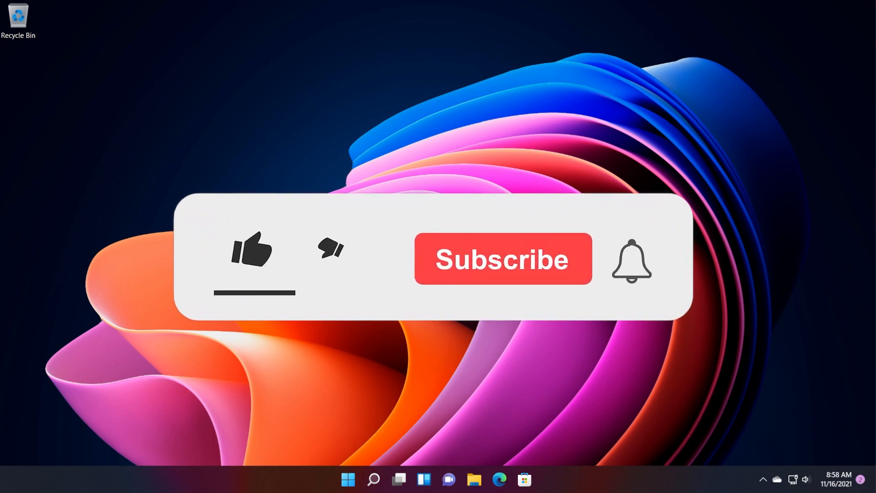
click(250, 252)
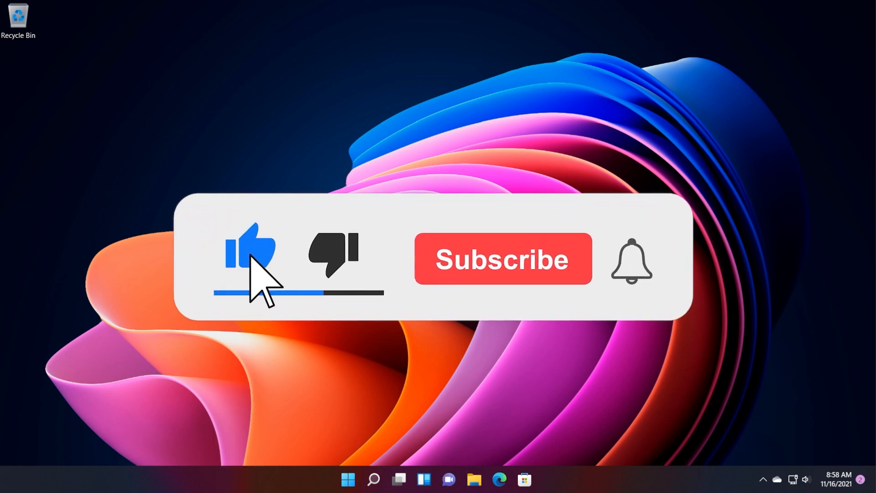
click(504, 258)
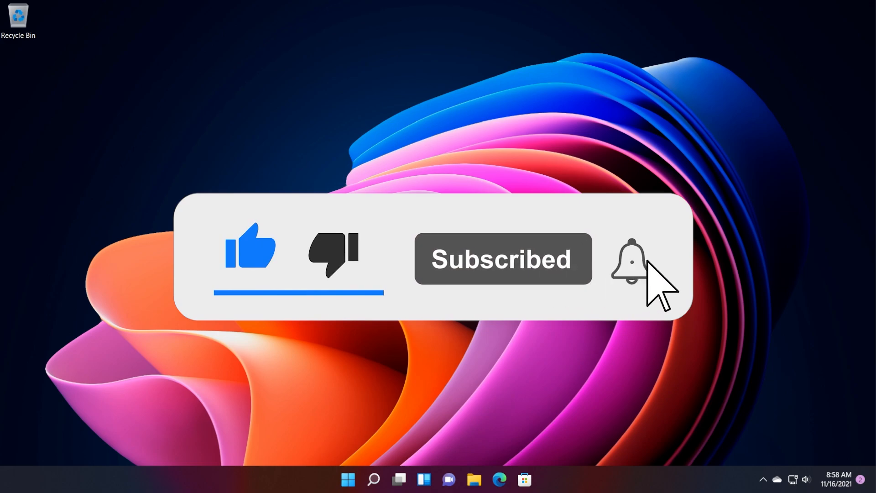
click(629, 264)
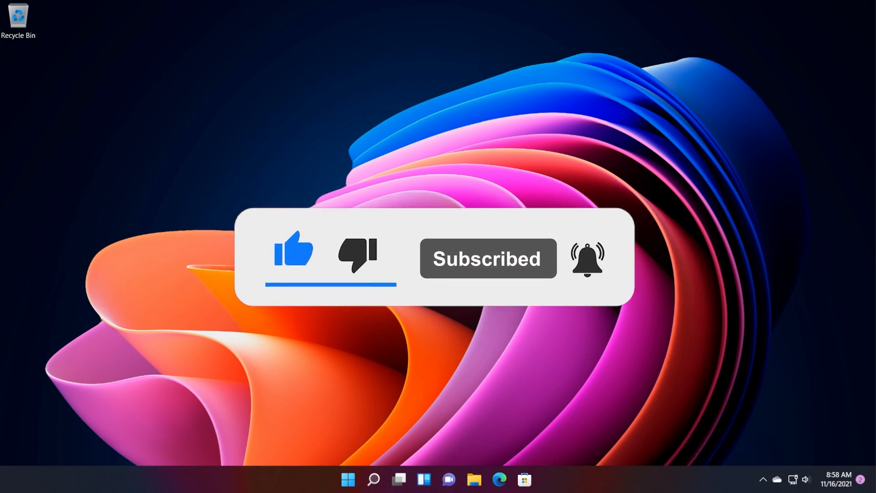